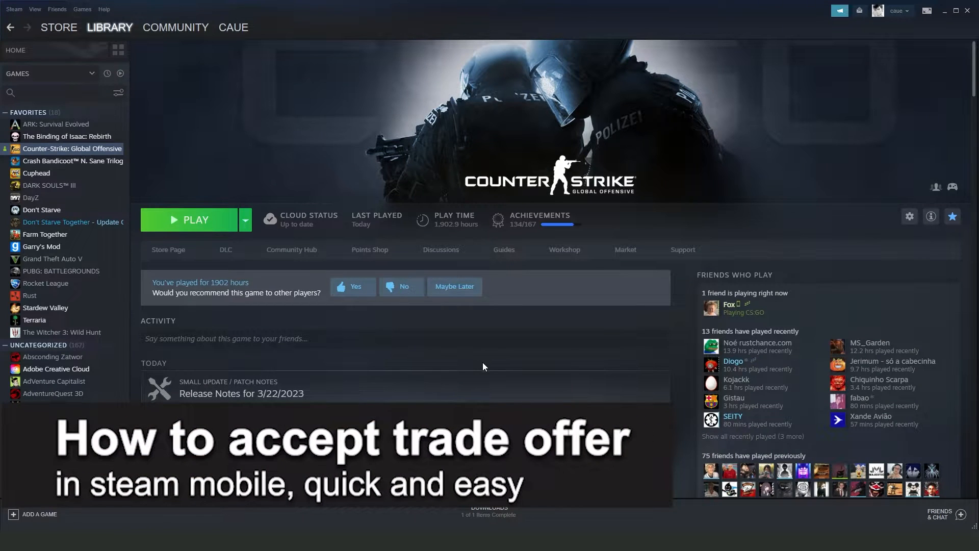
# Select The Binding of Isaac: Rebirth in the Library sidebar to view its game page.
pyautogui.click(67, 136)
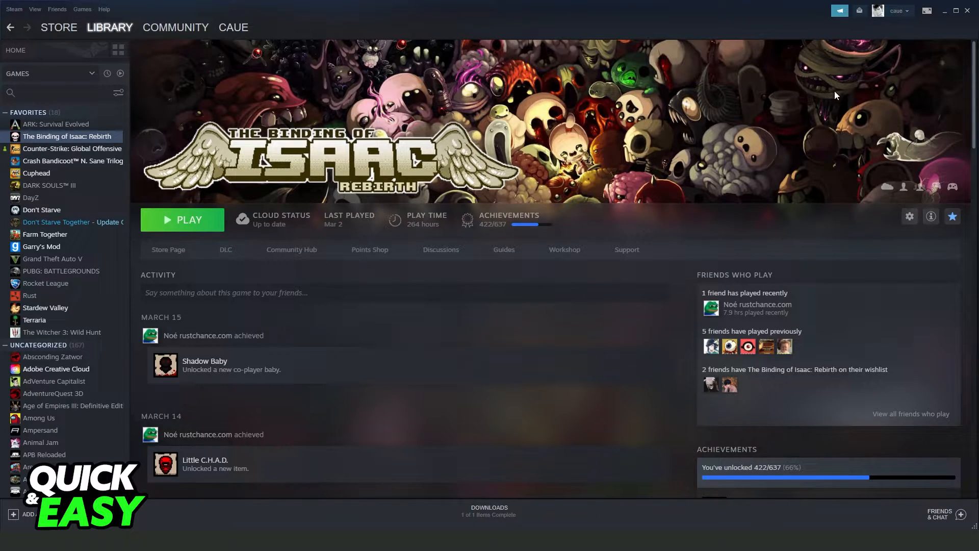
pyautogui.moveTo(590, 167)
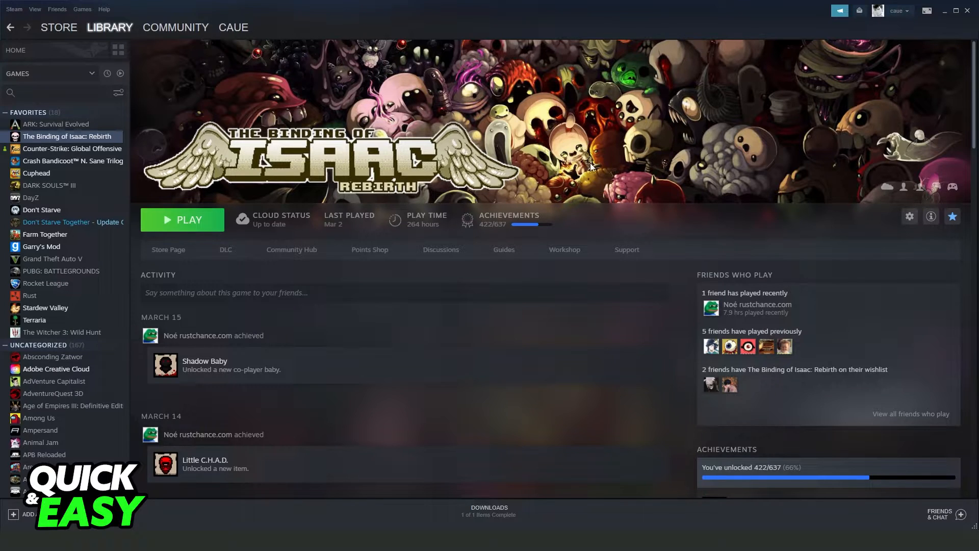
pyautogui.moveTo(524, 281)
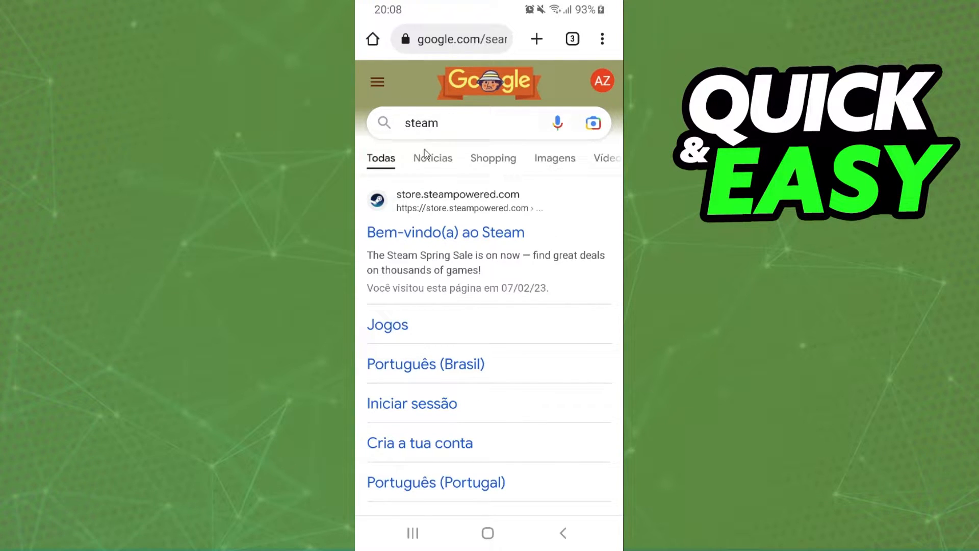
pyautogui.moveTo(536, 317)
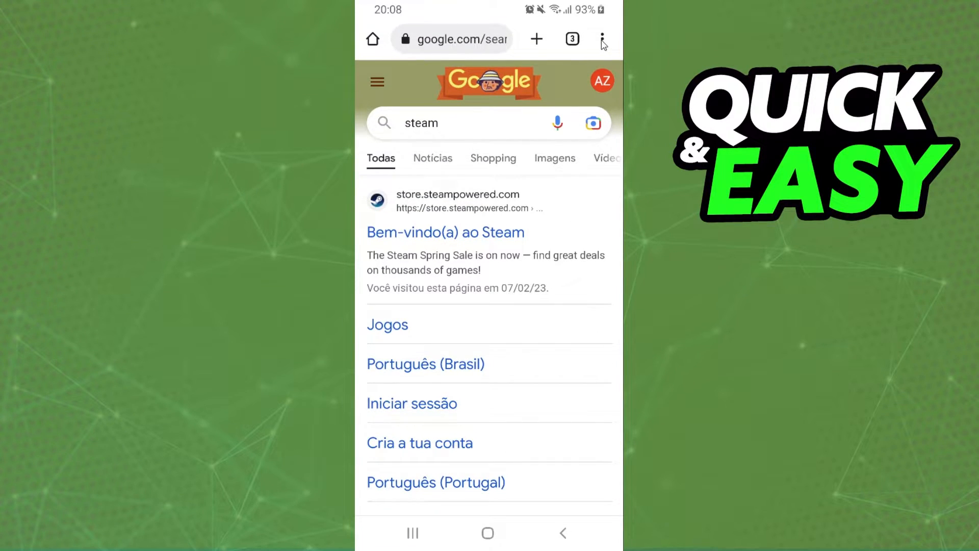
pyautogui.click(602, 39)
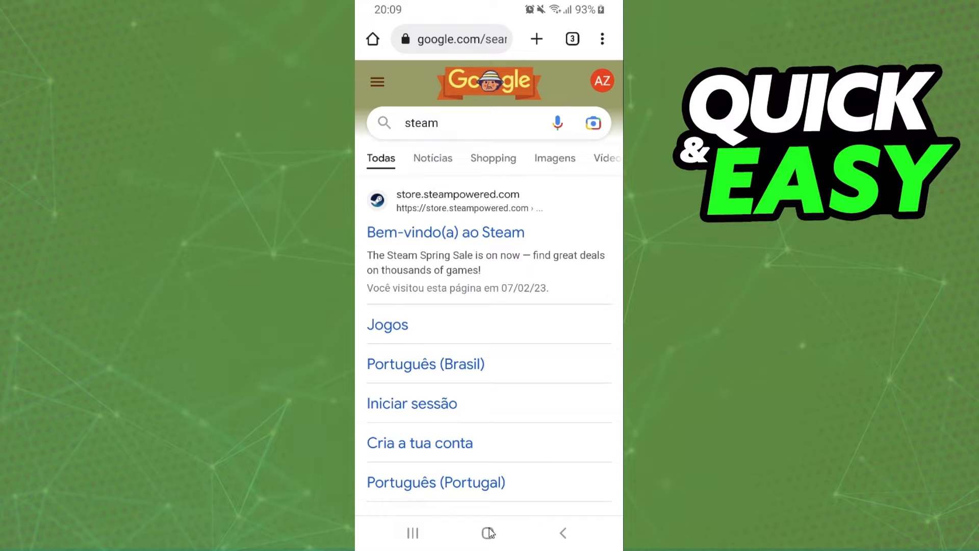
pyautogui.click(487, 532)
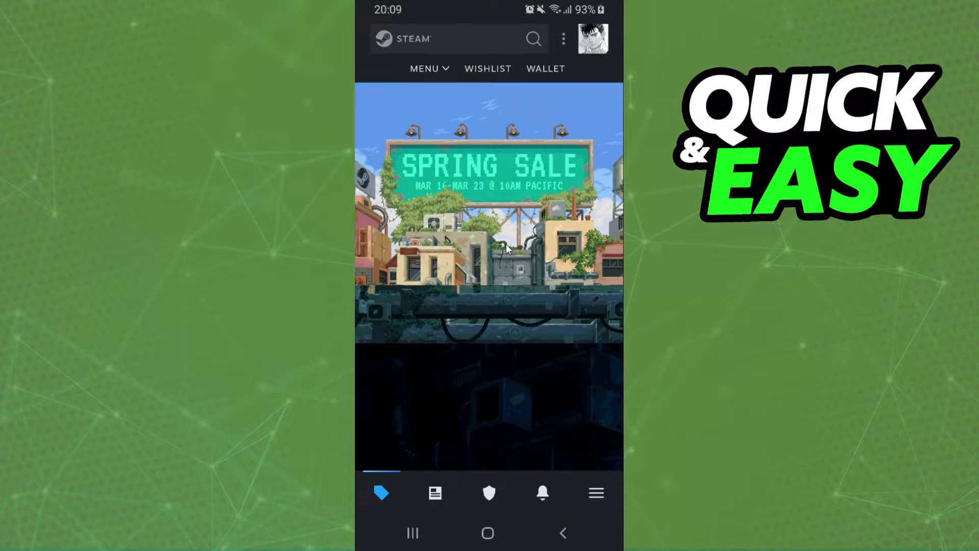
# Cycle through Steam Guard and Notifications, then bring up the full menu tab.
pyautogui.click(489, 493)
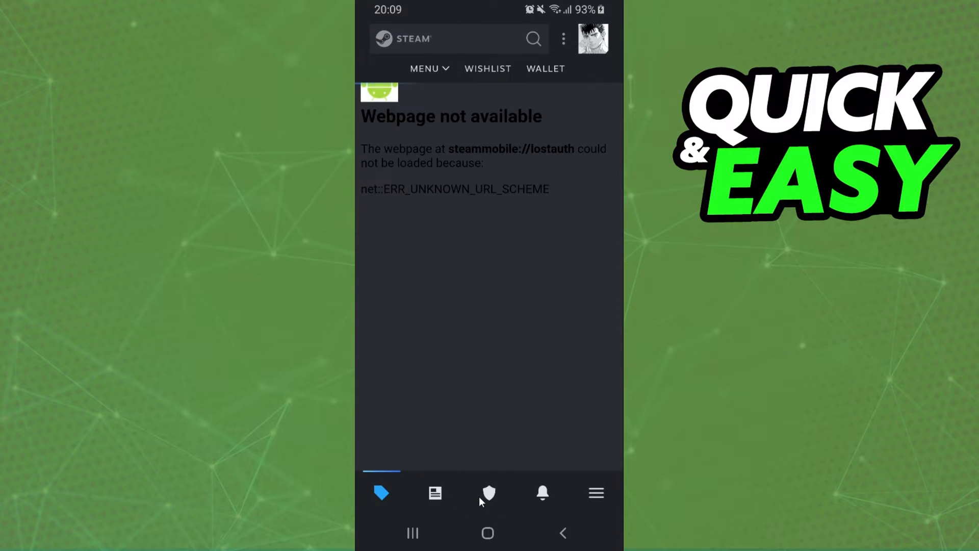
pyautogui.click(542, 493)
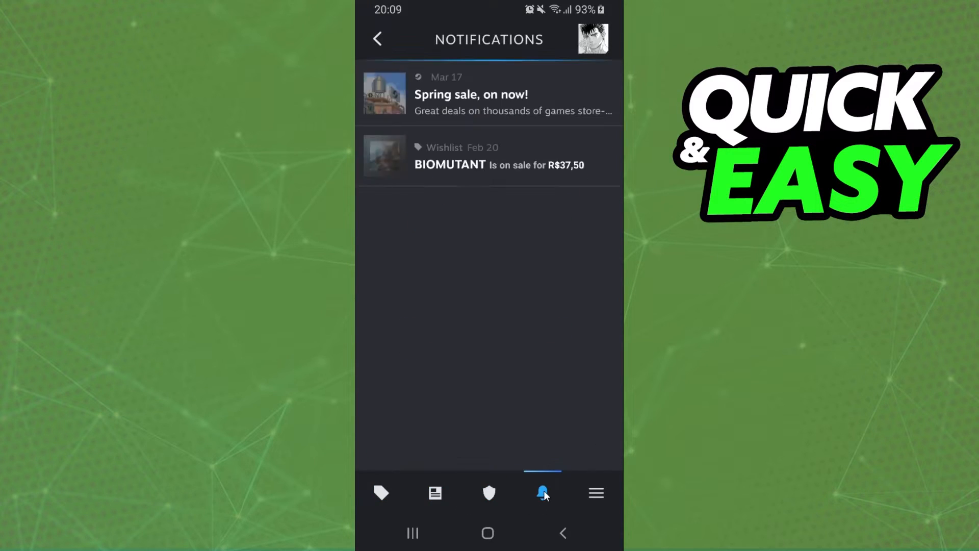
pyautogui.click(596, 493)
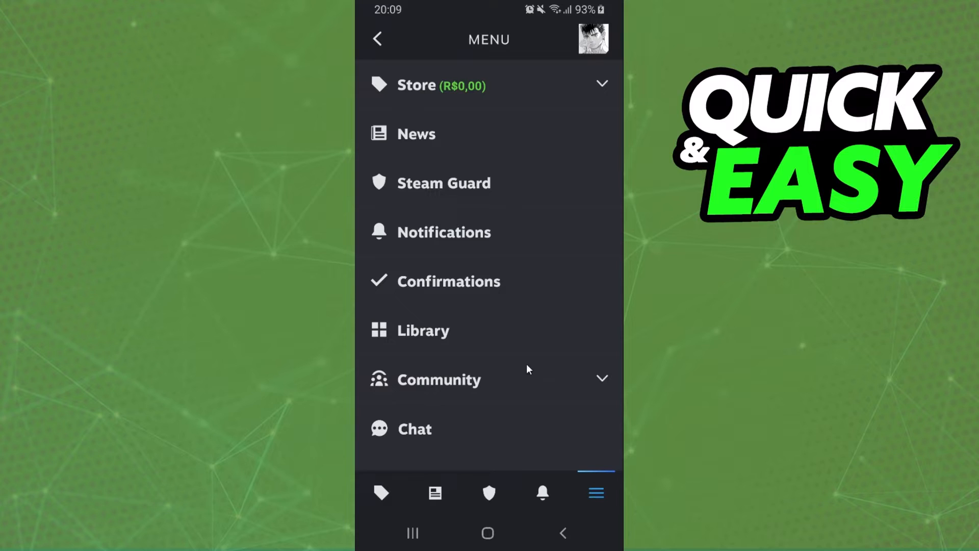
pyautogui.moveTo(501, 279)
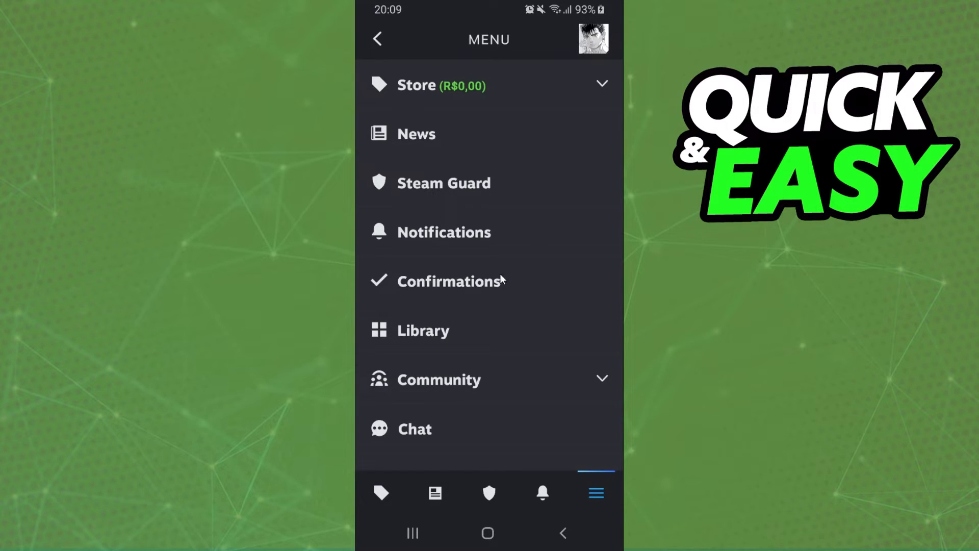
# Choose Confirmations from the menu to see pending confirmations (none at this time).
pyautogui.click(451, 281)
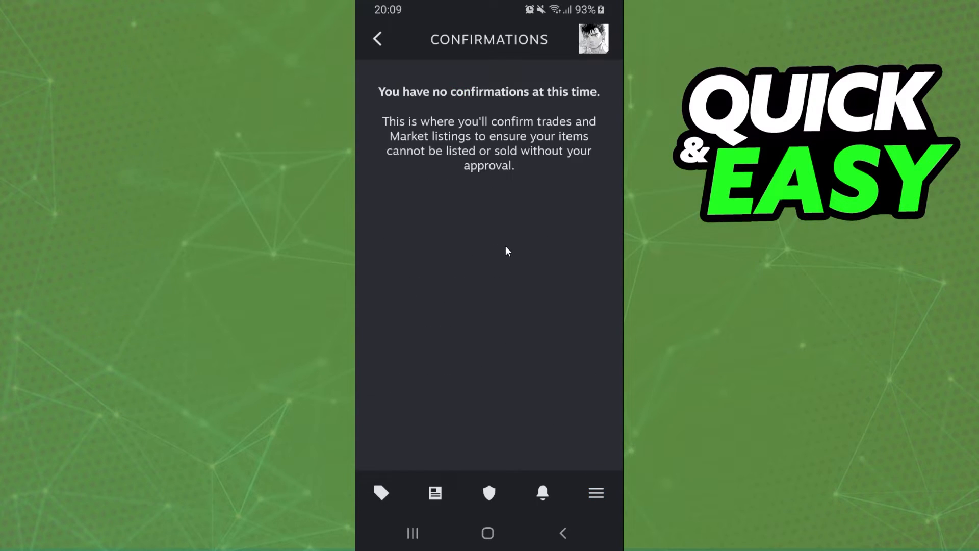
pyautogui.moveTo(487, 243)
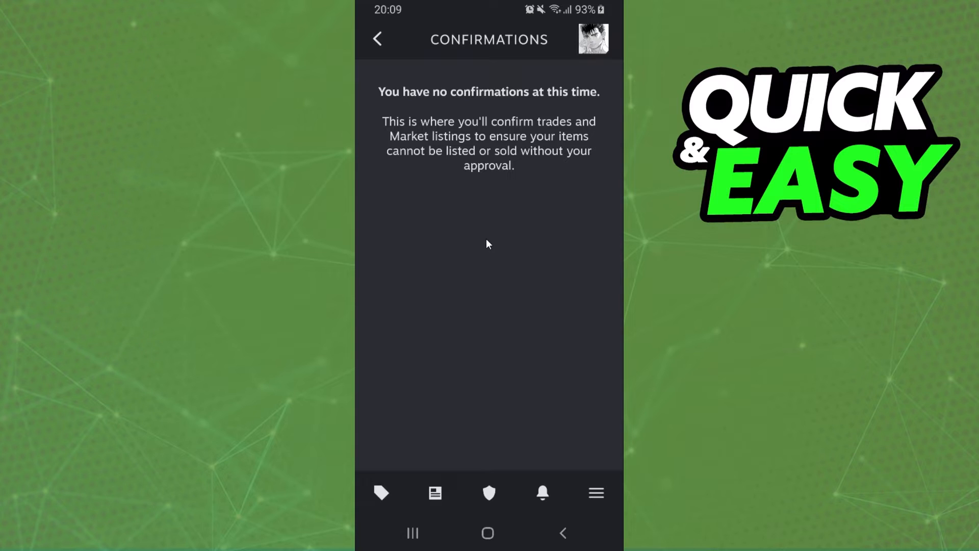
pyautogui.moveTo(531, 213)
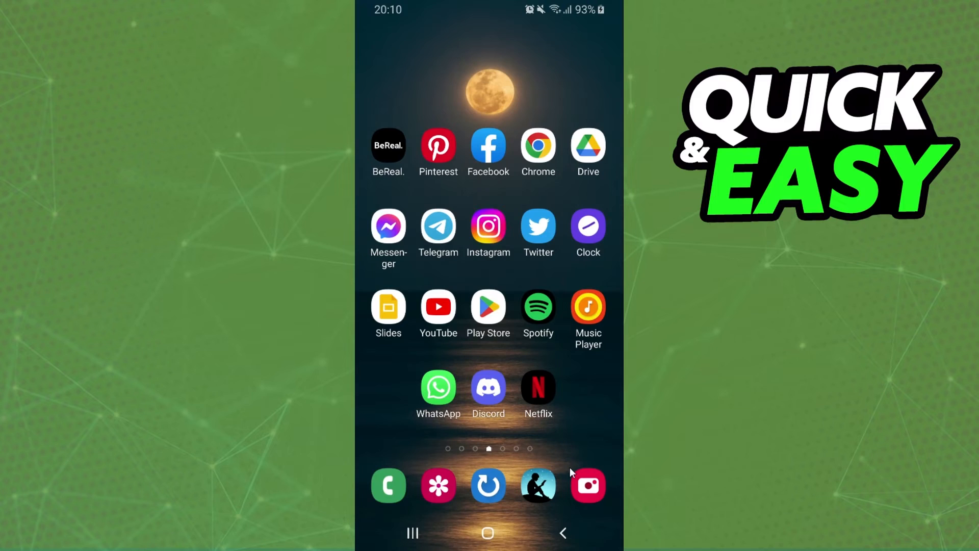
pyautogui.moveTo(556, 349)
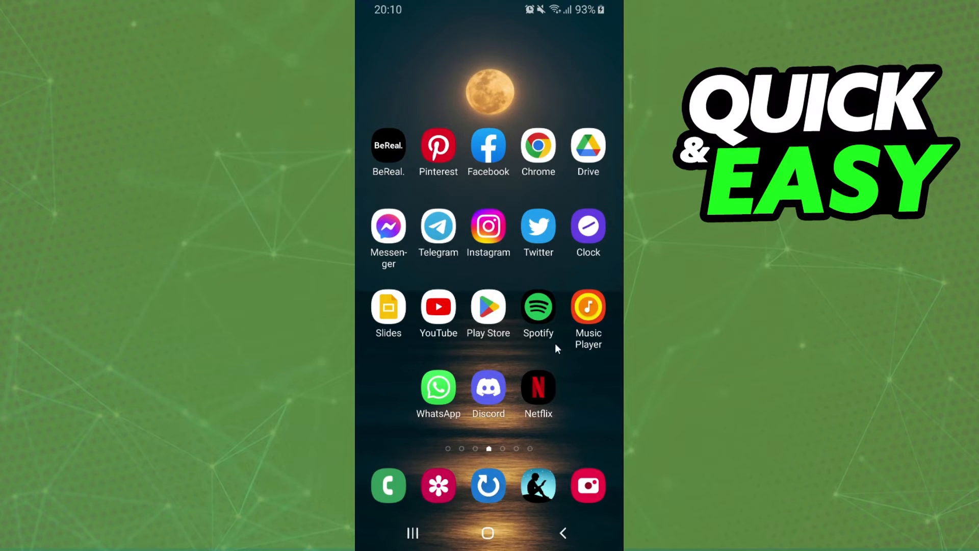
pyautogui.moveTo(530, 328)
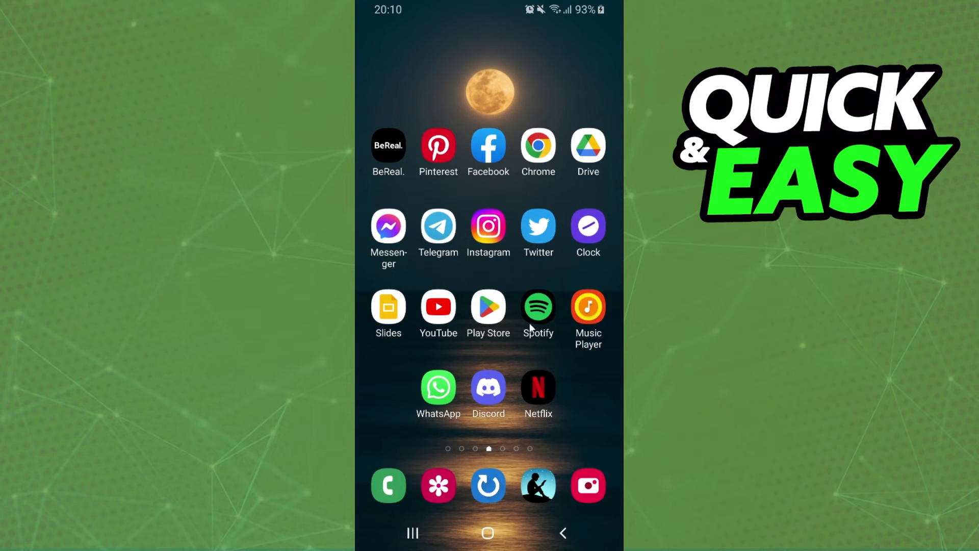
pyautogui.moveTo(587, 447)
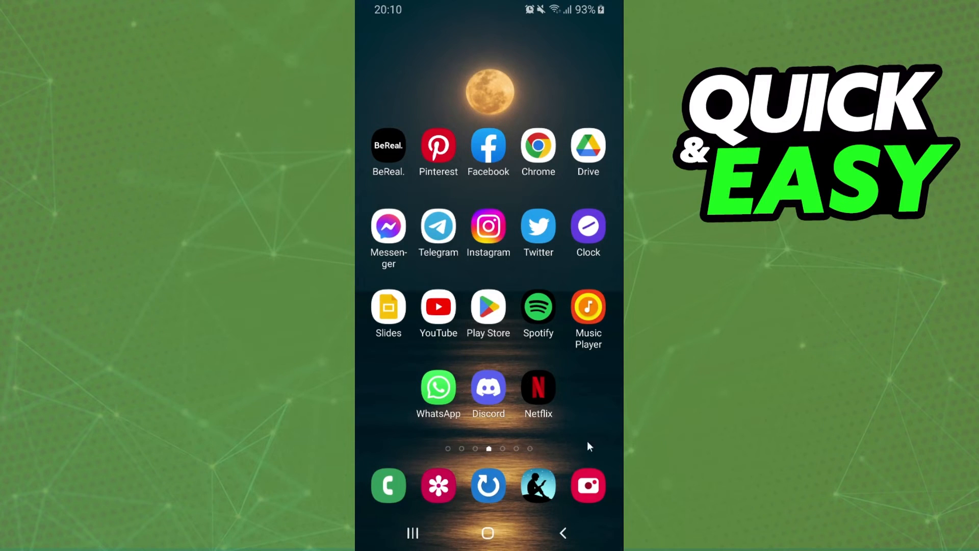
pyautogui.moveTo(611, 471)
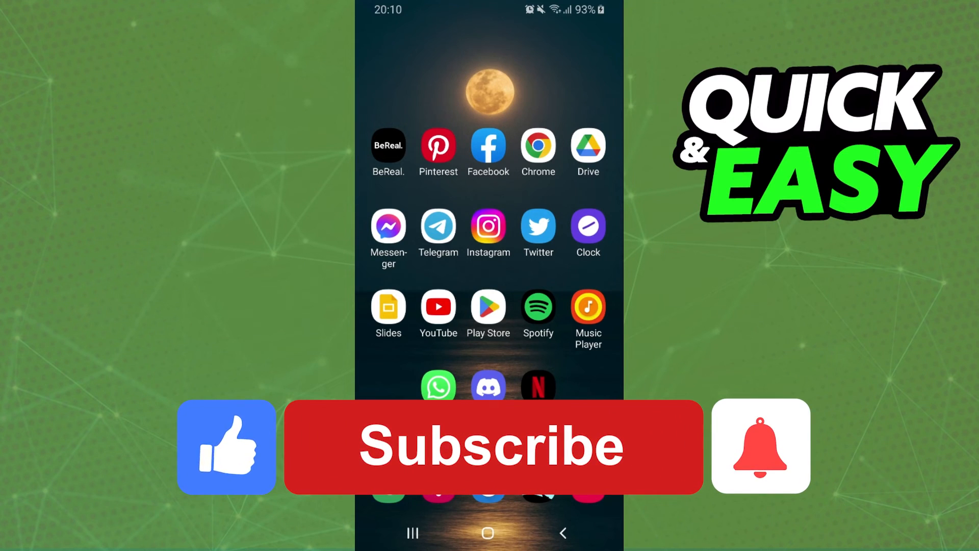
pyautogui.click(490, 446)
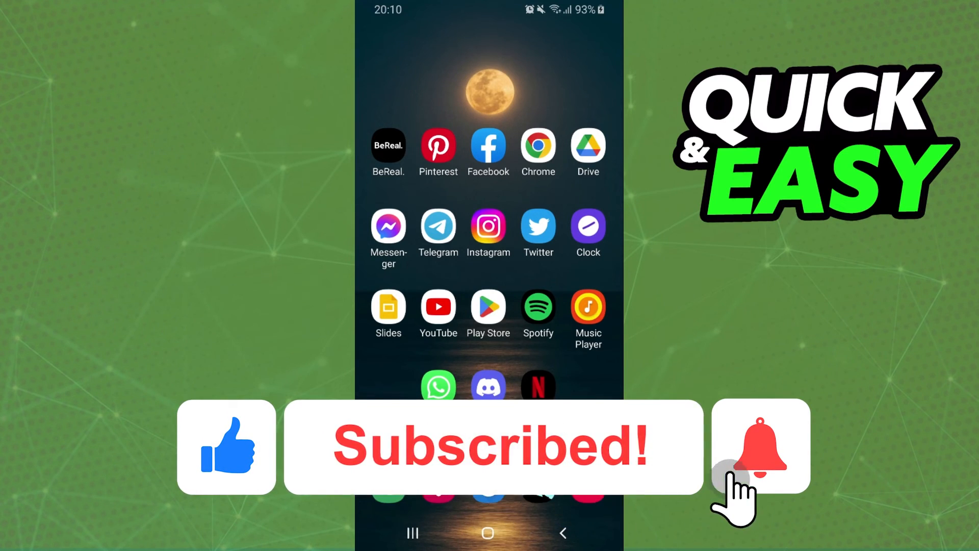
pyautogui.click(759, 446)
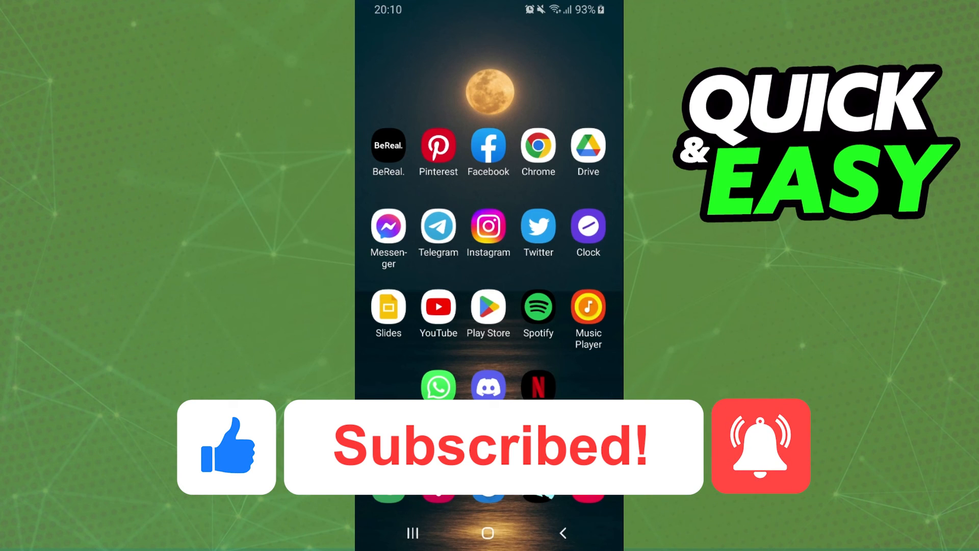